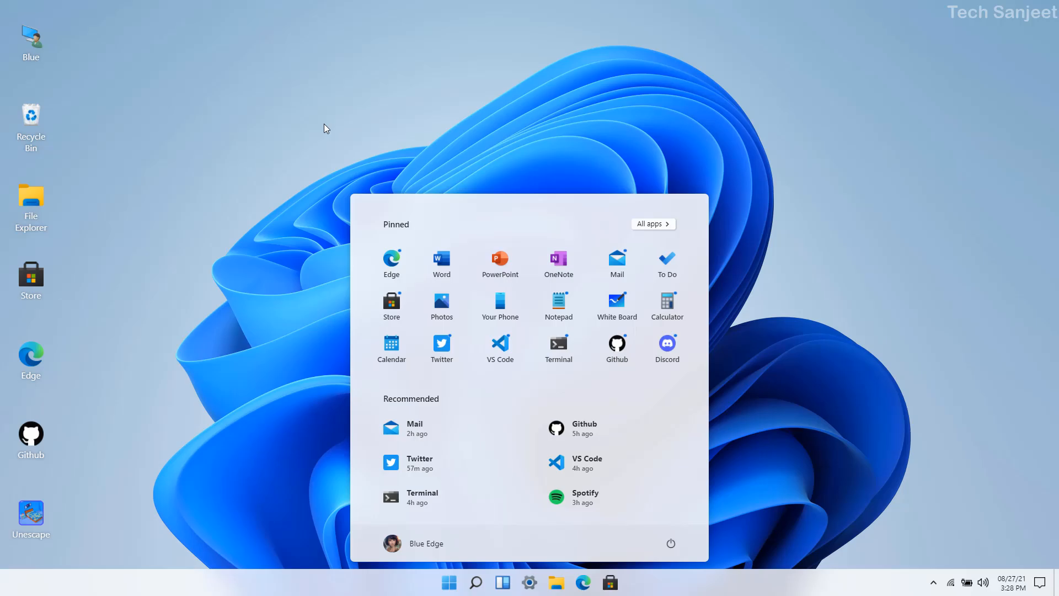
mouse_move(271, 140)
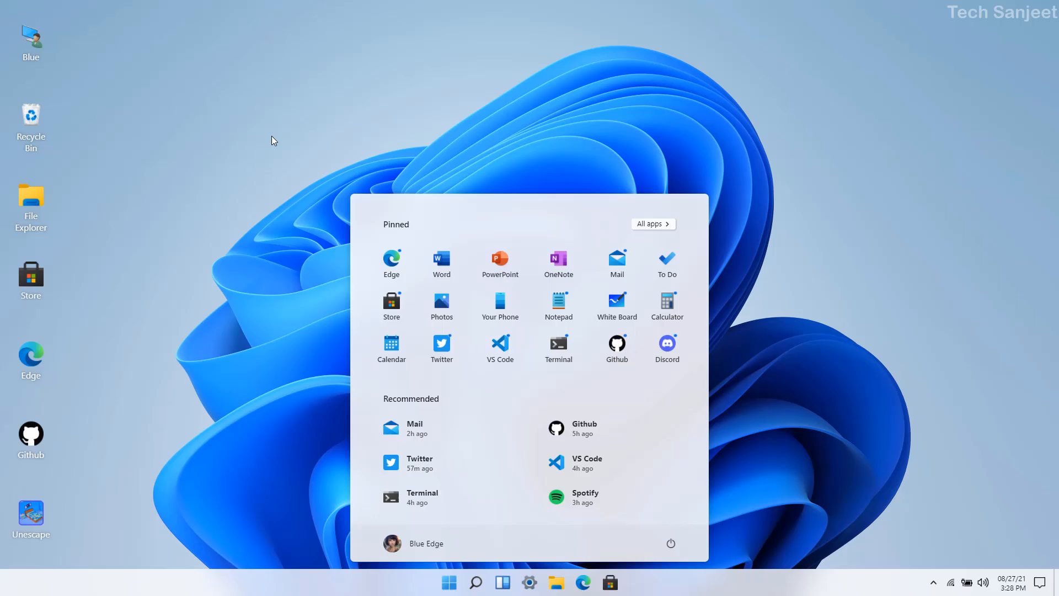
Toggle the start menu, then choose About from the desktop's right-click context menu
left_click(448, 582)
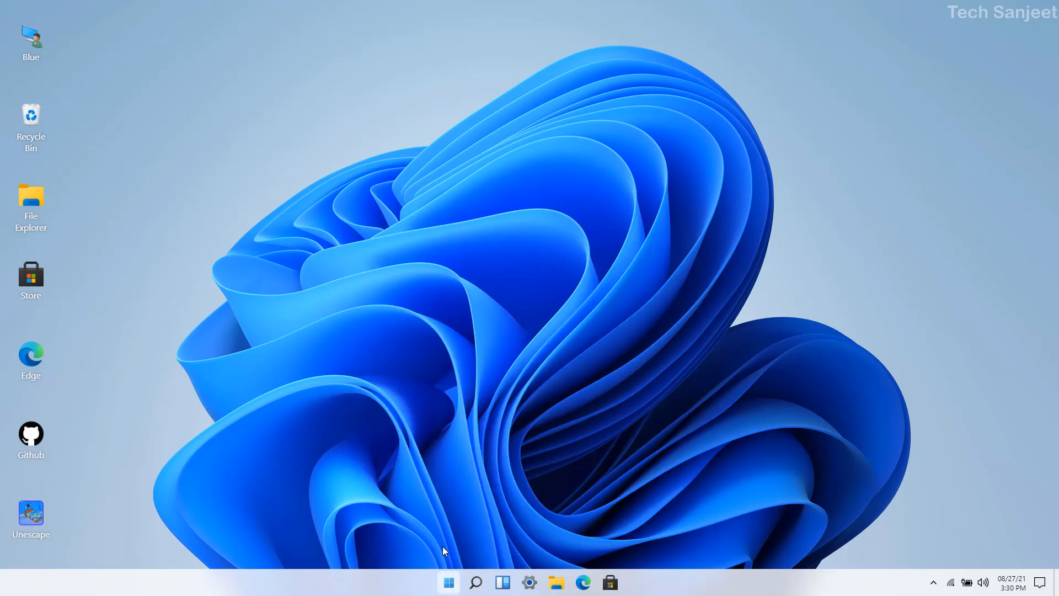
left_click(448, 582)
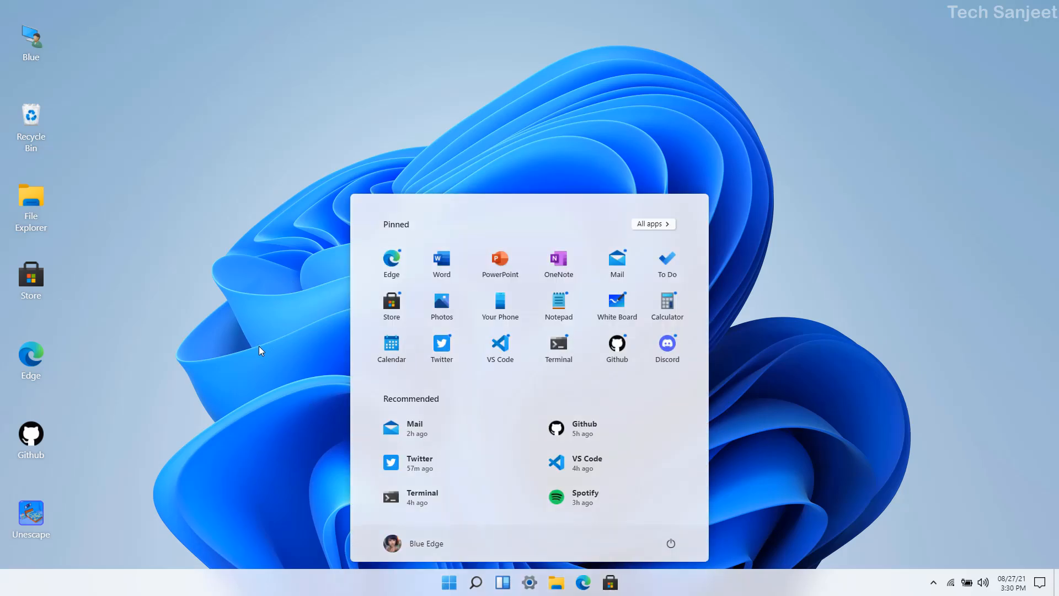
right_click(261, 351)
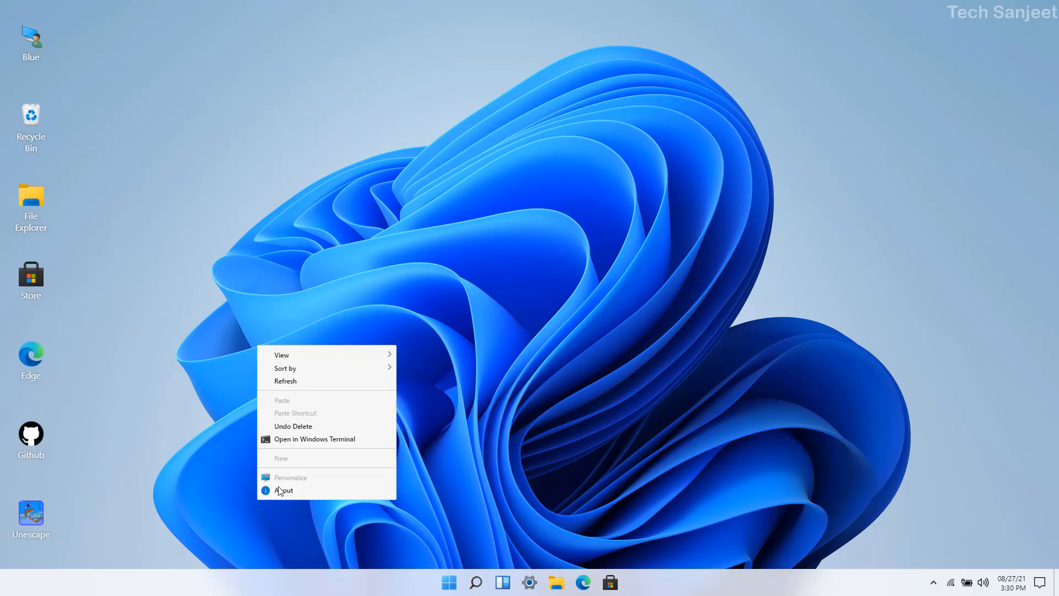
left_click(283, 490)
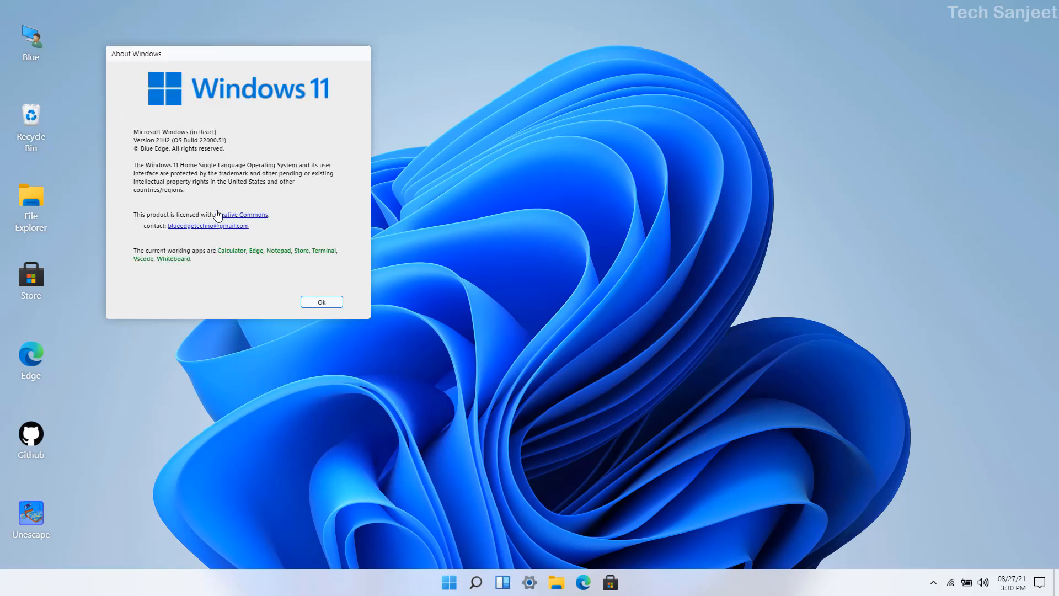
mouse_move(173, 146)
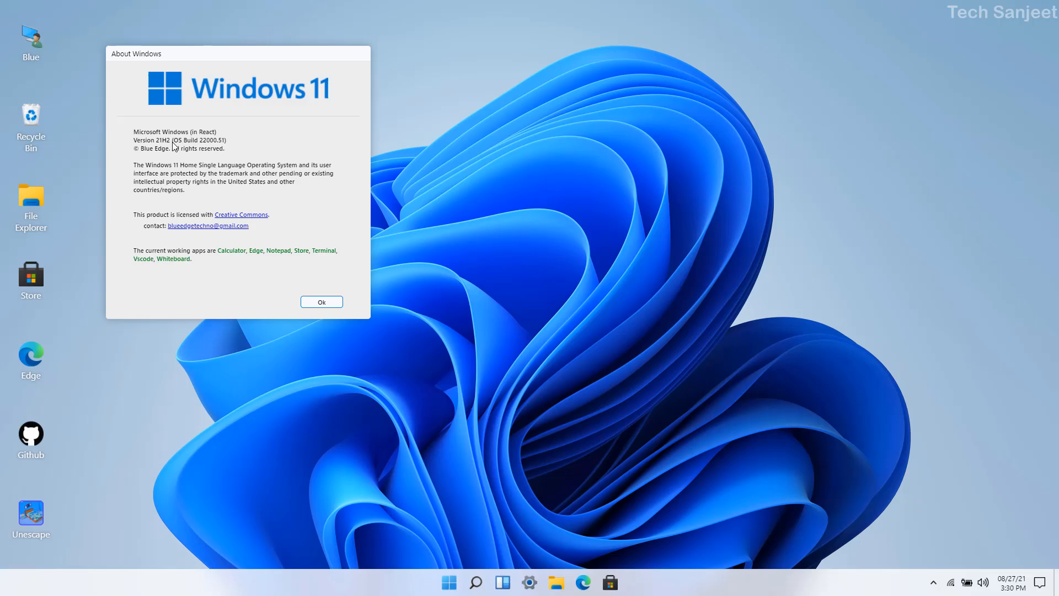
mouse_move(667, 304)
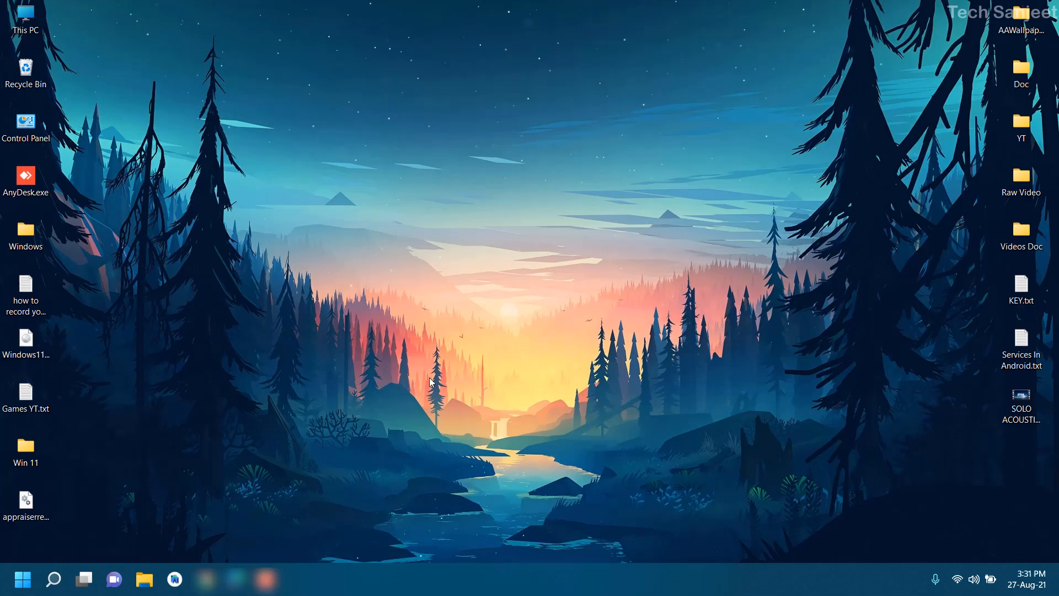
left_click(22, 579)
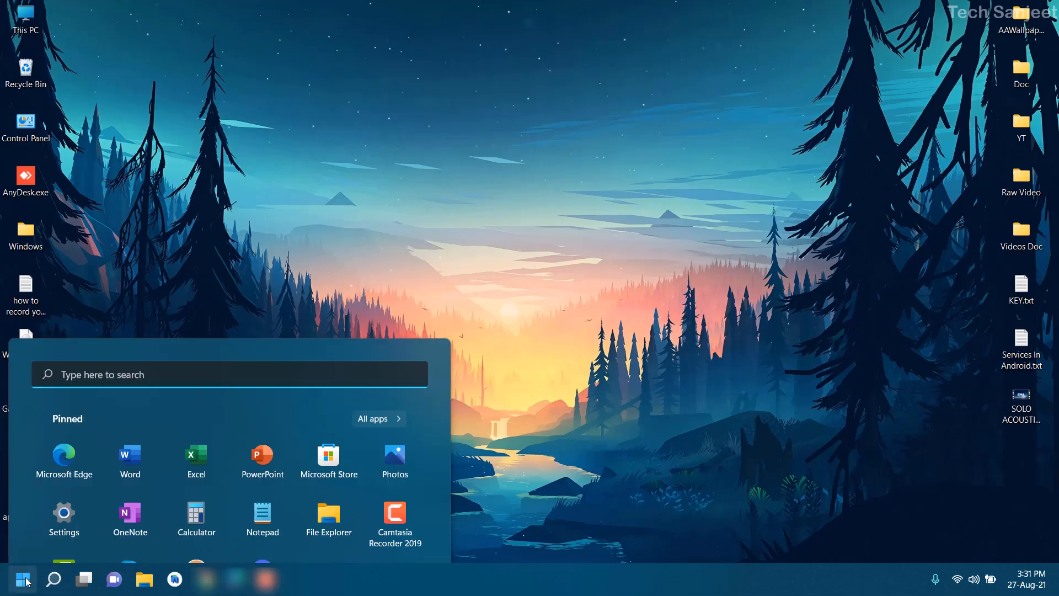
left_click(23, 579)
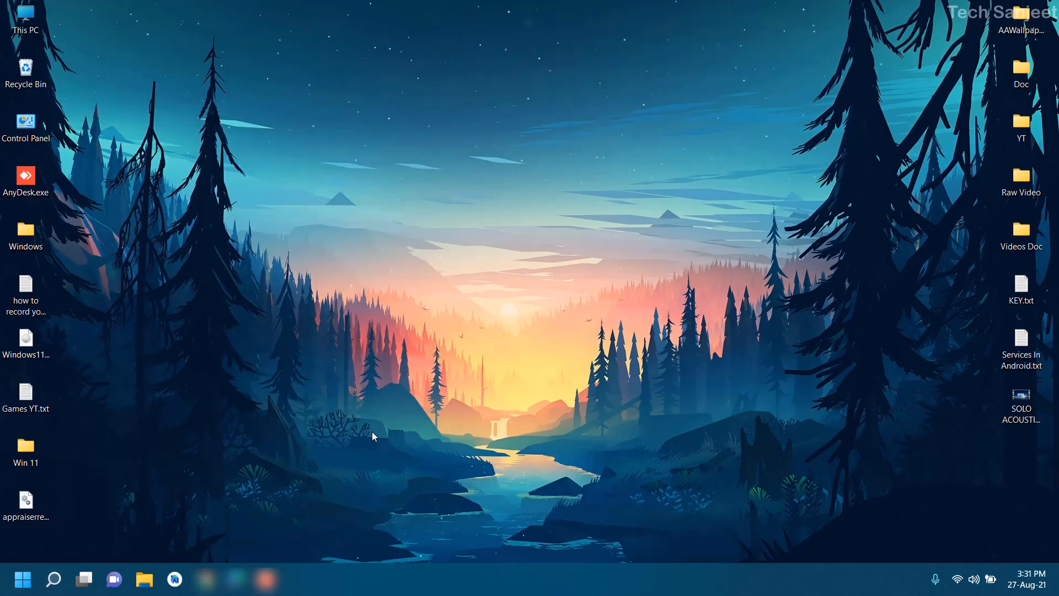
mouse_move(358, 438)
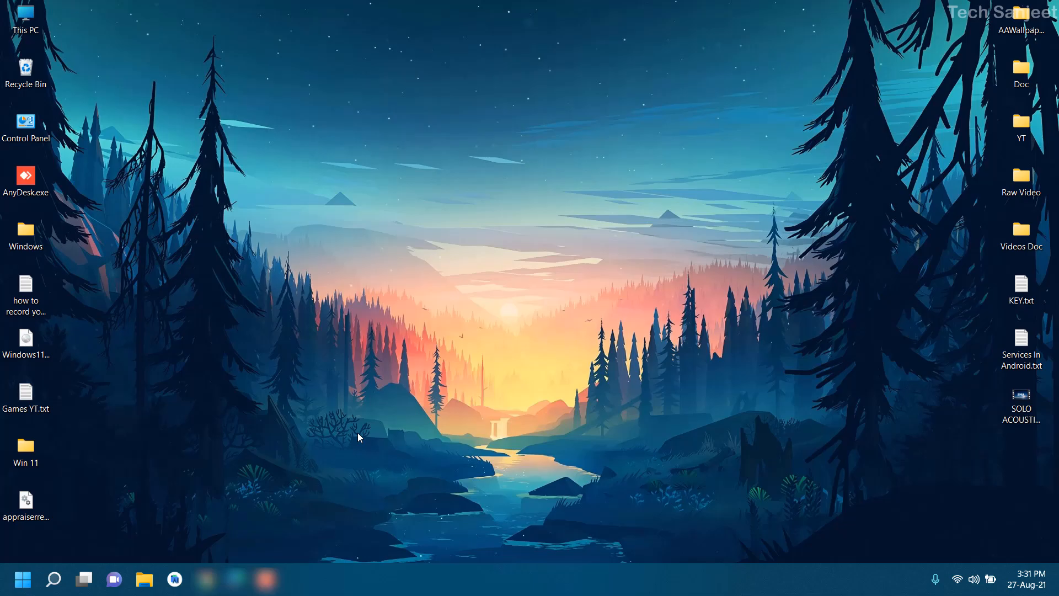
mouse_move(232, 458)
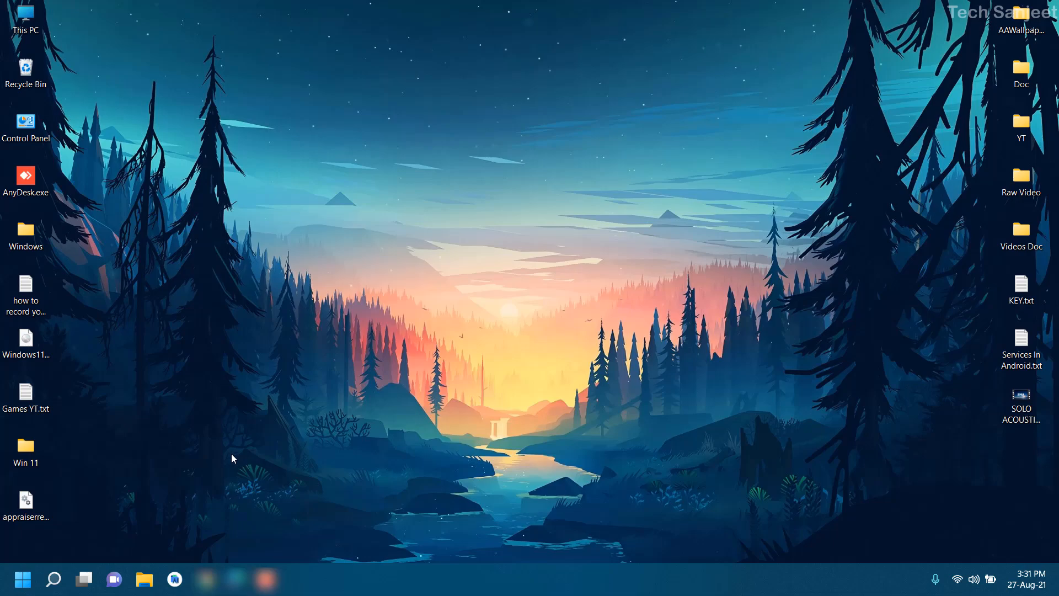
mouse_move(206, 579)
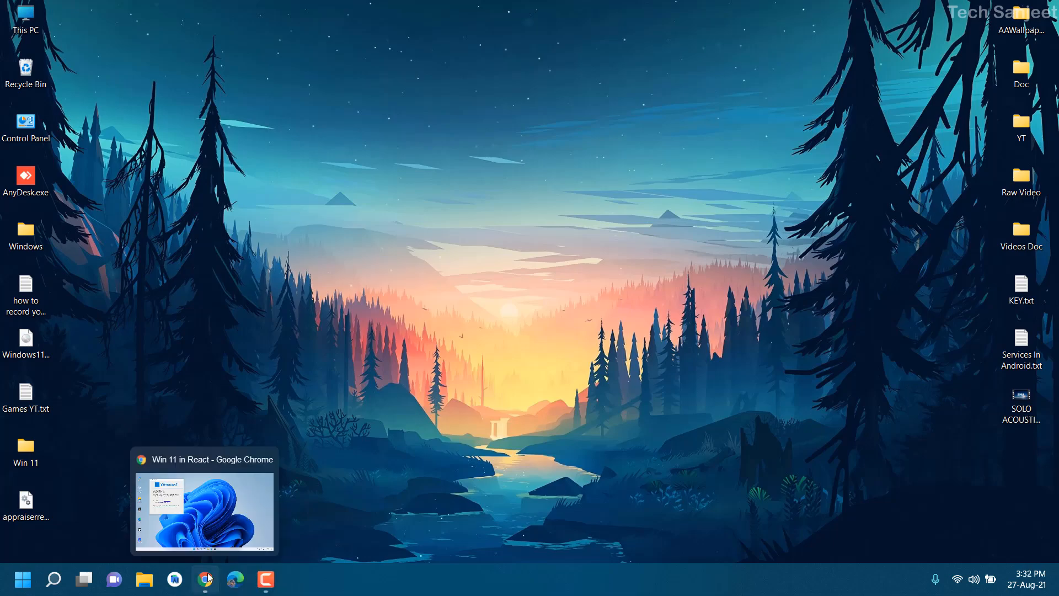
Return to the simulation, restore File Explorer from full screen and snap it into a screen layout
left_click(204, 511)
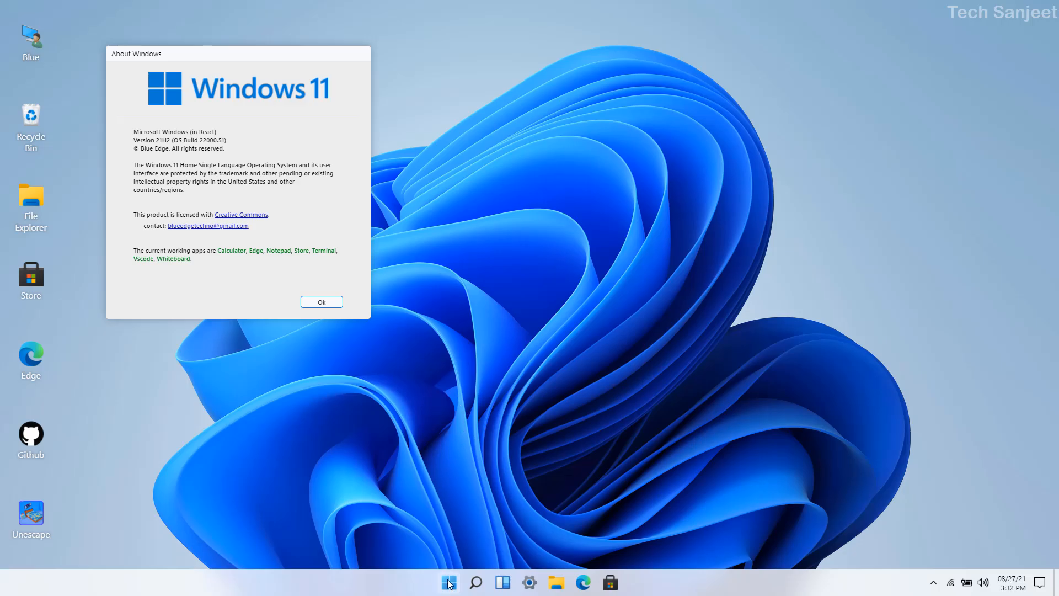
mouse_move(1046, 585)
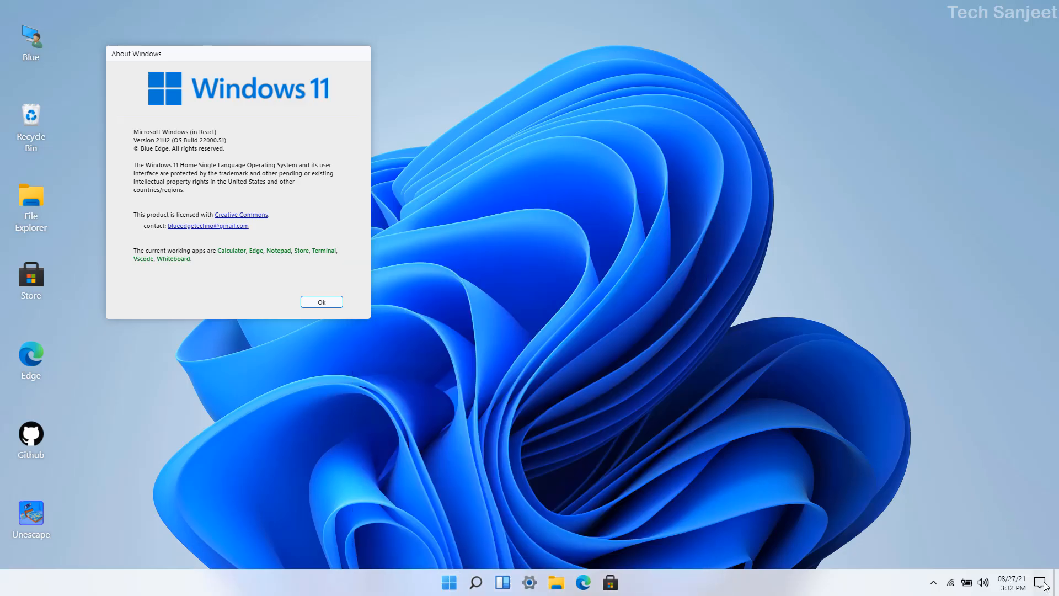
mouse_move(929, 446)
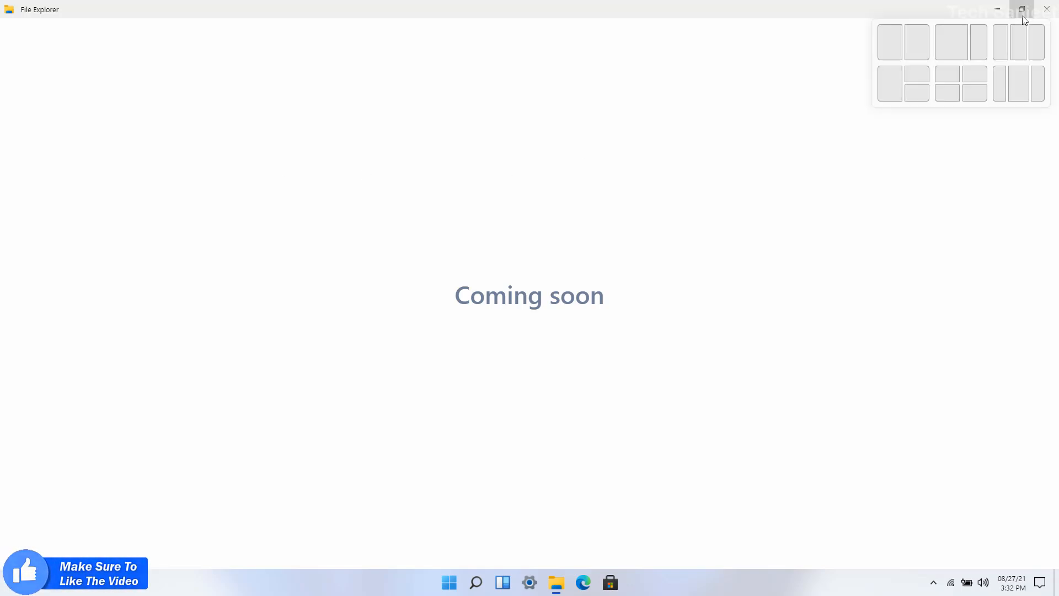
left_click(1022, 10)
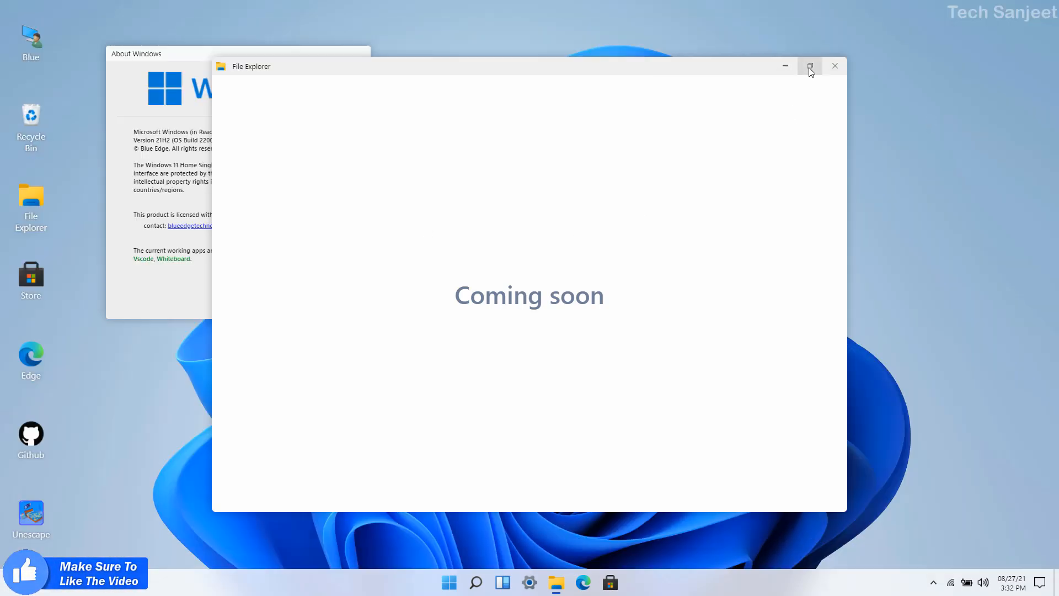
mouse_move(810, 67)
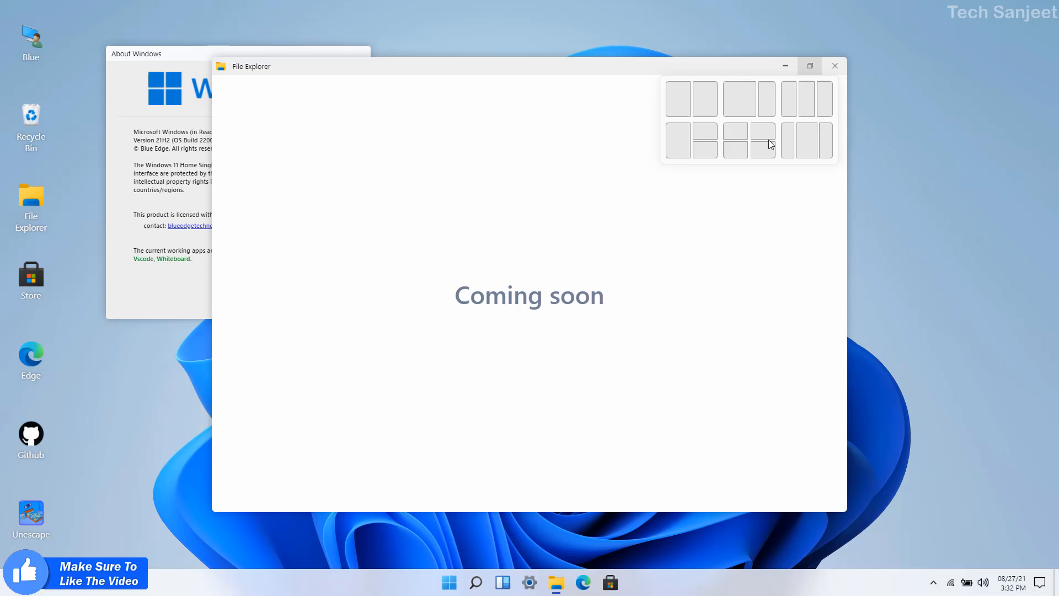
left_click(735, 132)
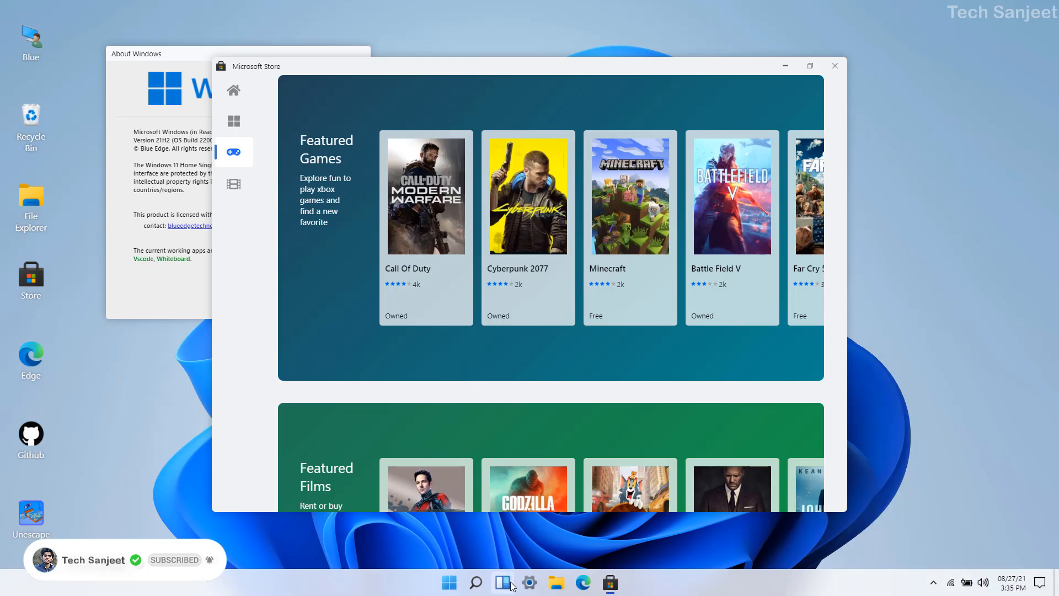
mouse_move(303, 485)
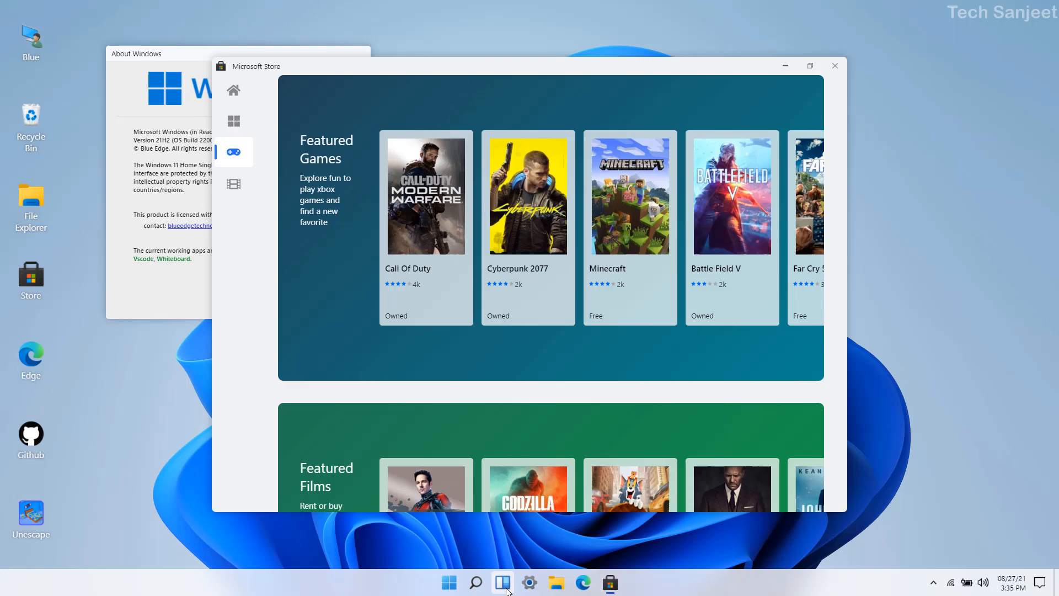
Show the widgets panel from the taskbar and scroll through its weather, stocks and news cards
left_click(502, 582)
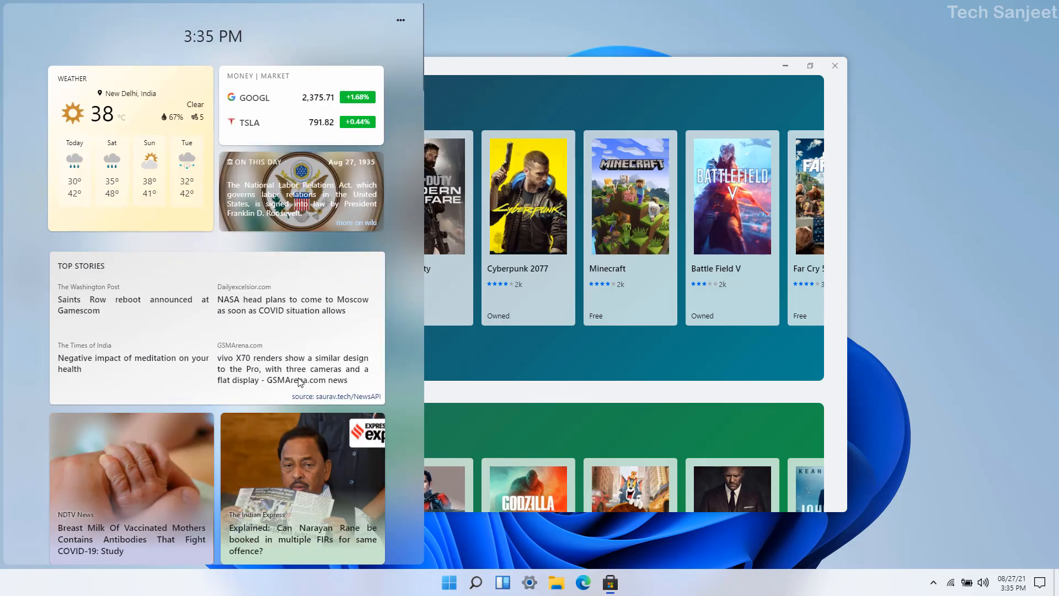
scroll("down", 3)
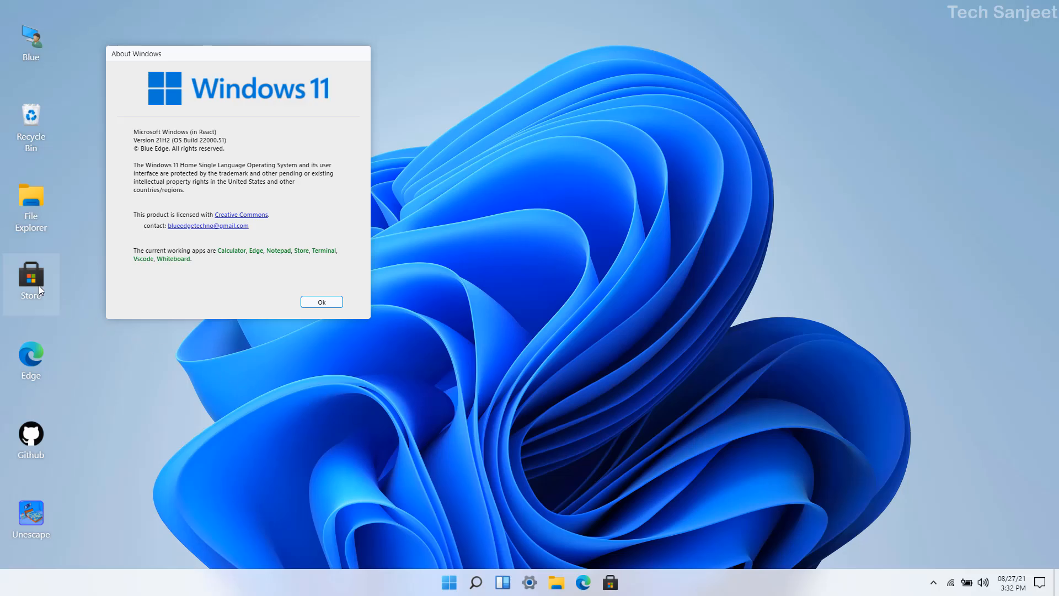
Launch the Microsoft Store and scroll through its featured games and films sections
left_click(321, 301)
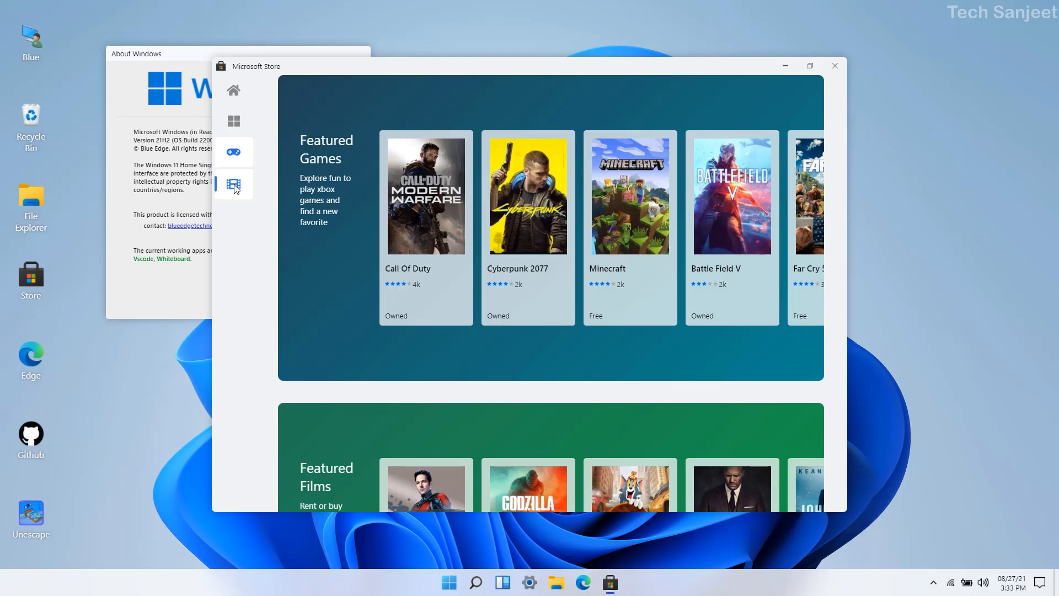
scroll("down", 3)
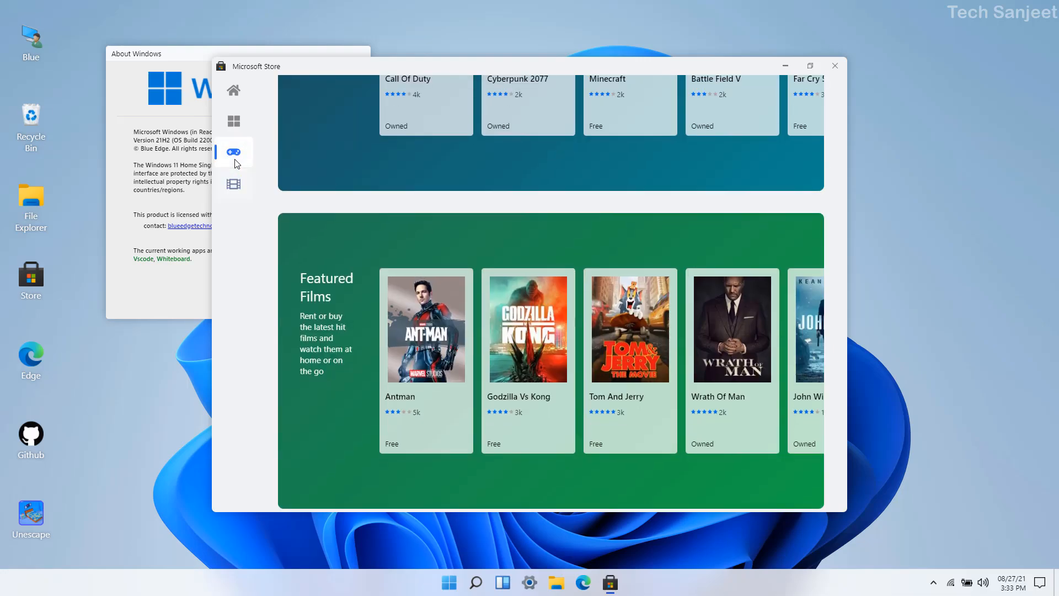
scroll("up", 3)
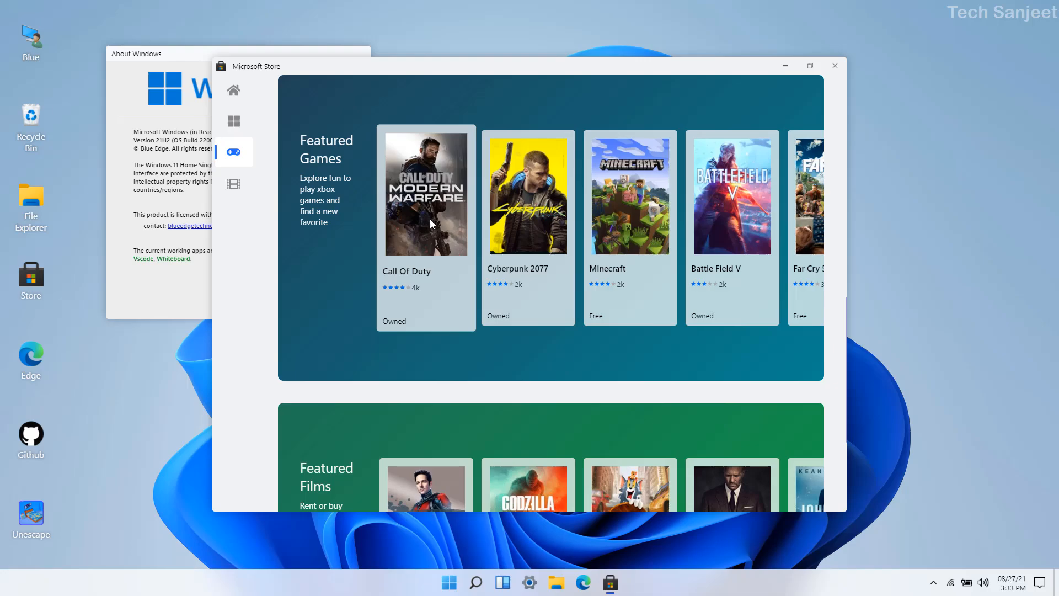
mouse_move(714, 209)
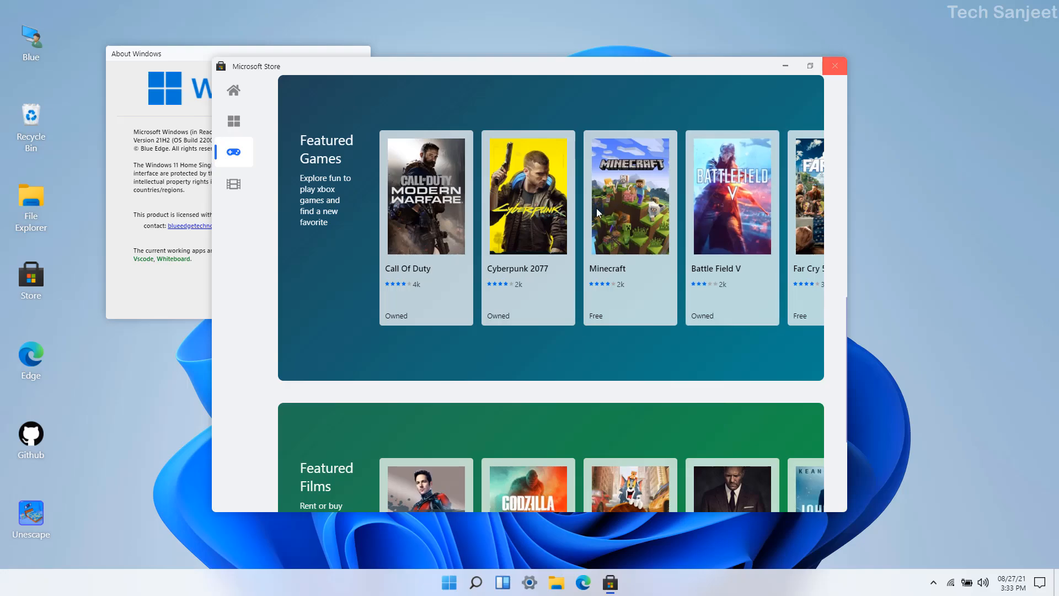
mouse_move(391, 296)
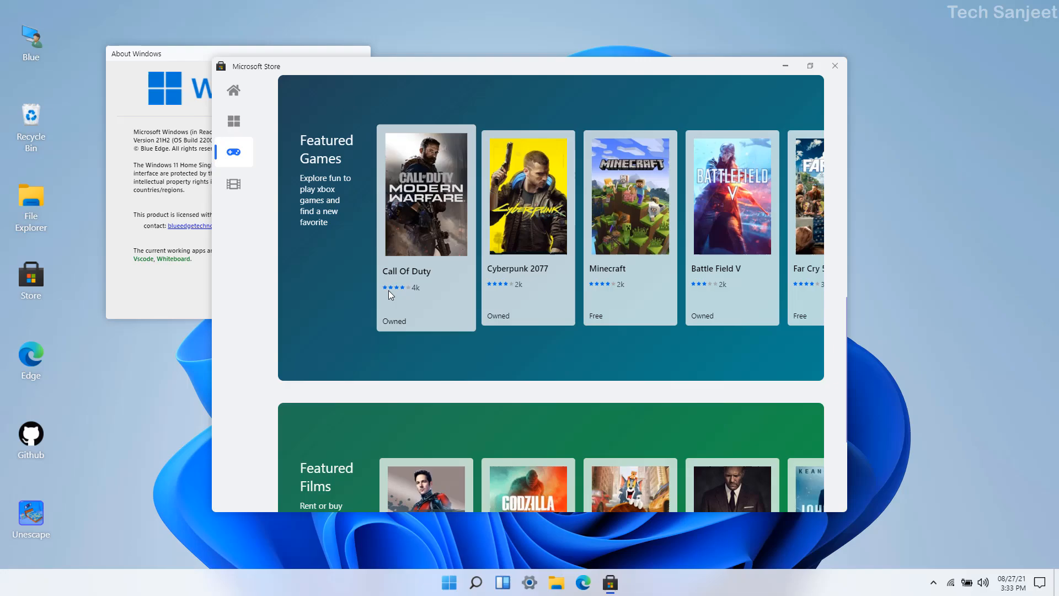
mouse_move(188, 394)
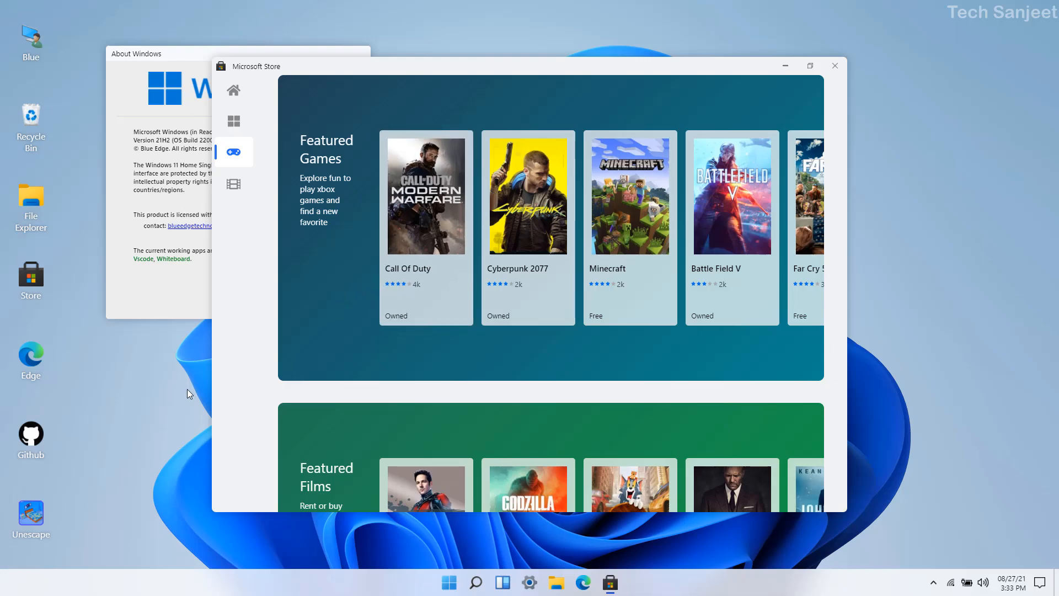
mouse_move(31, 436)
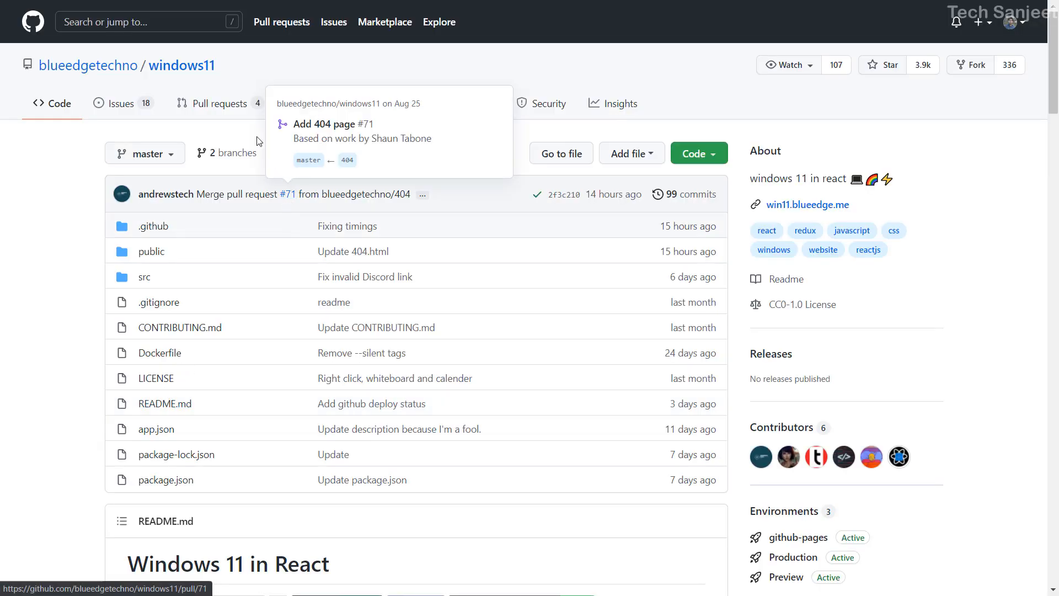
Scroll the blueedgetechno/windows11 repository down to its README and back up
scroll("down", 3)
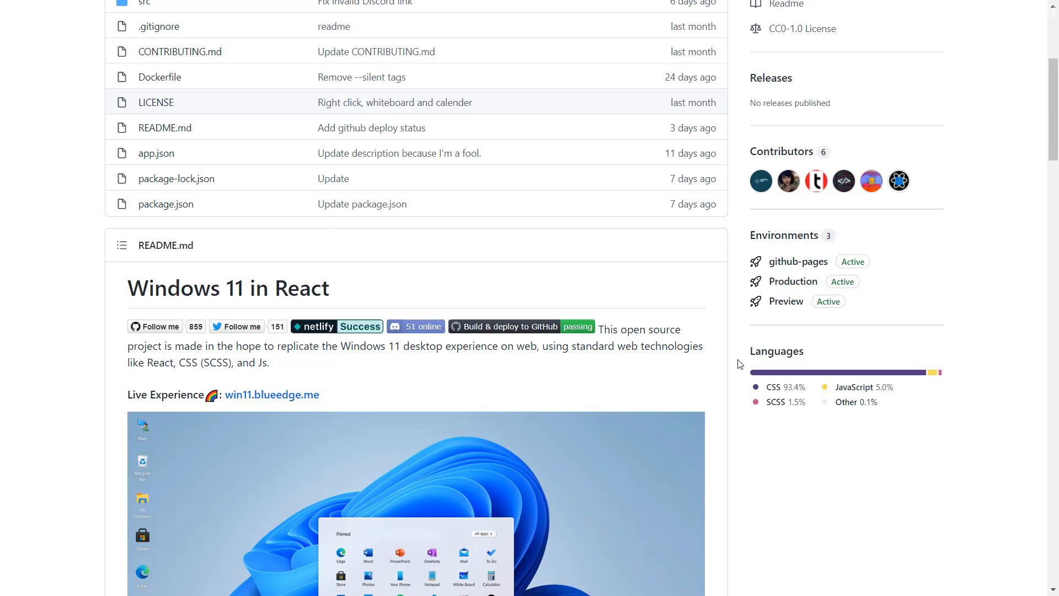
mouse_move(668, 383)
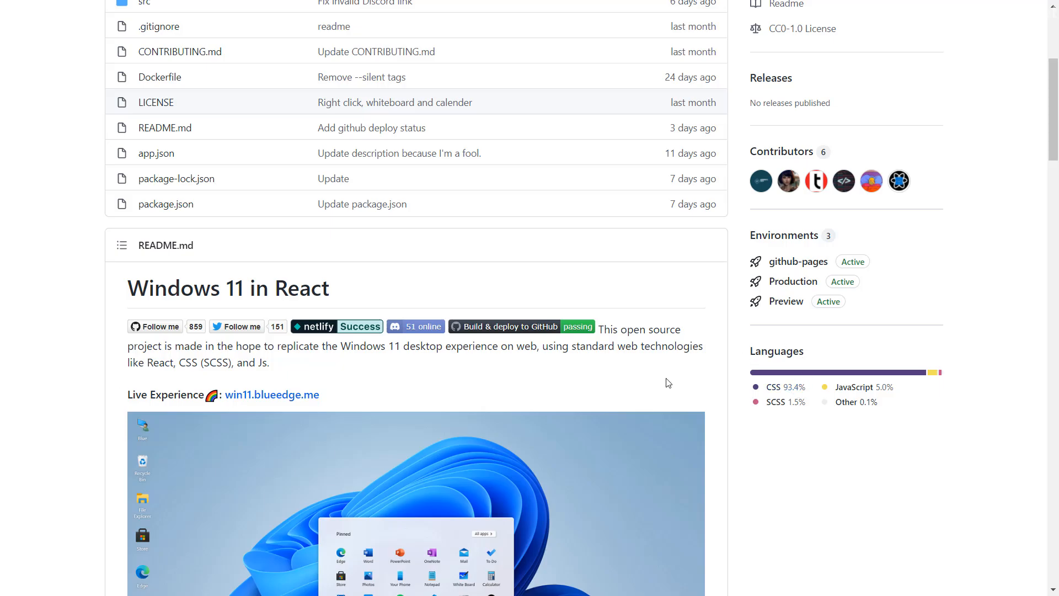
scroll("up", 3)
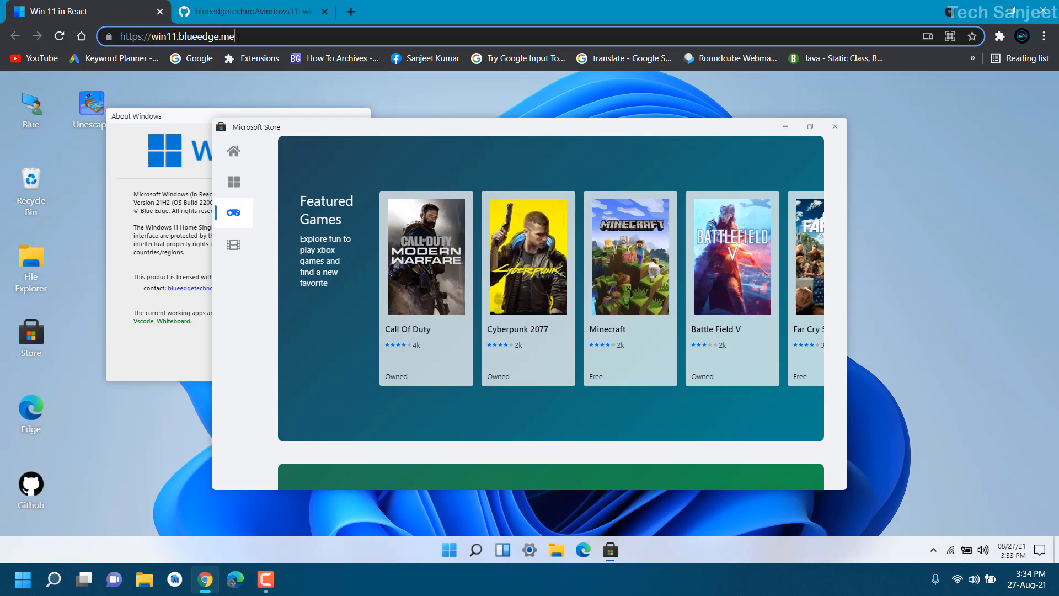
mouse_move(246, 80)
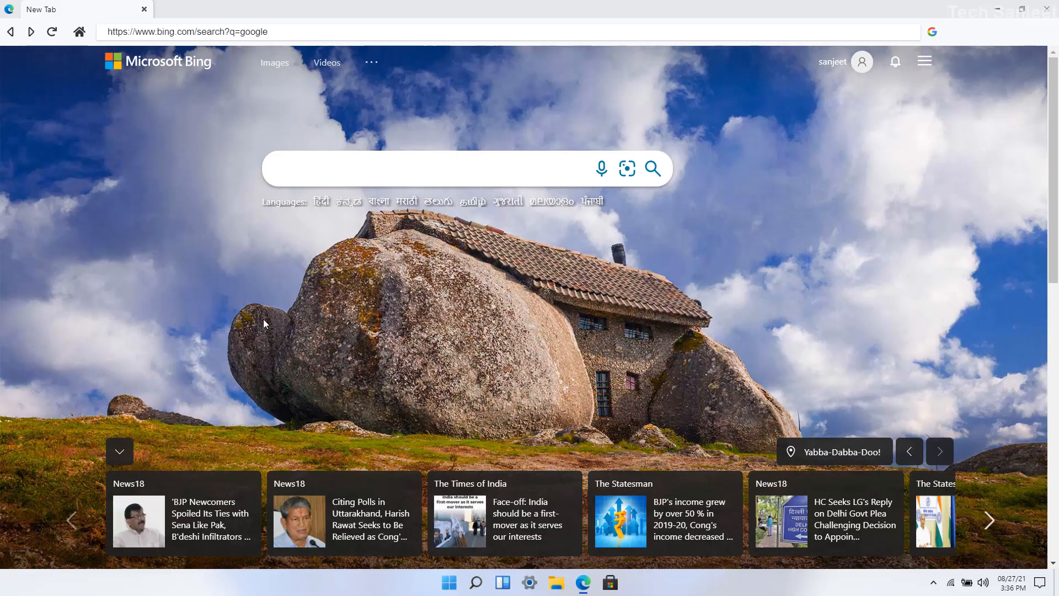
mouse_move(317, 296)
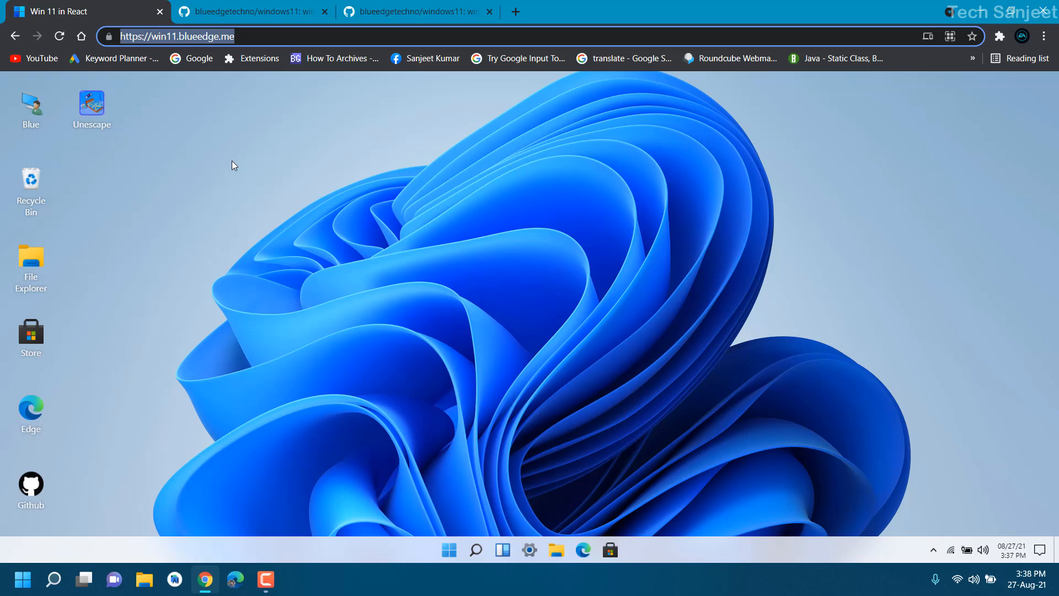
mouse_move(264, 167)
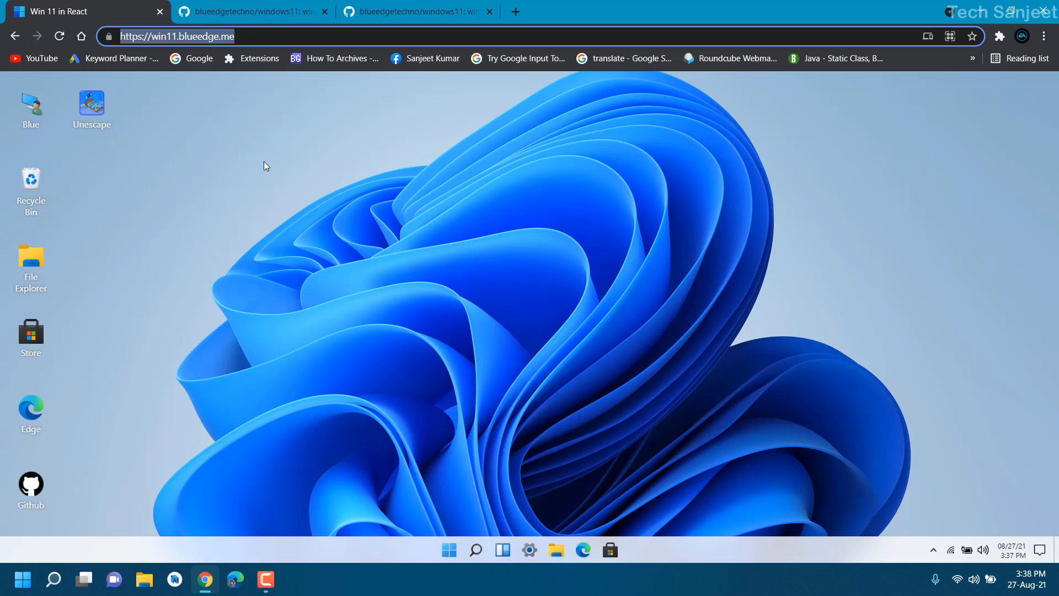